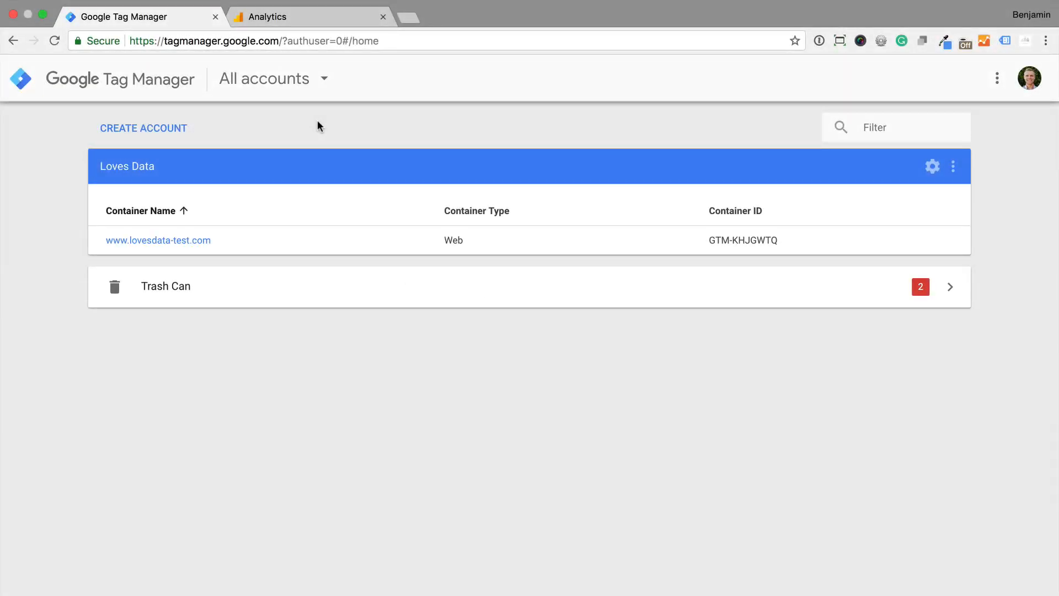
Step: Begin a new account named Loves Data in the United States with anonymous data sharing enabled
click(144, 128)
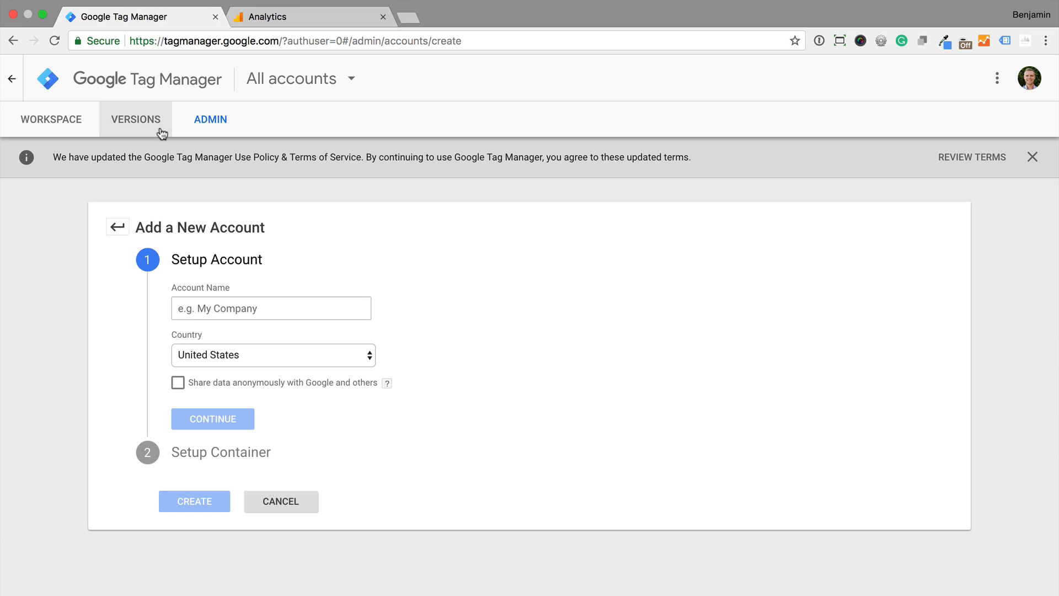
mouse_move(184, 191)
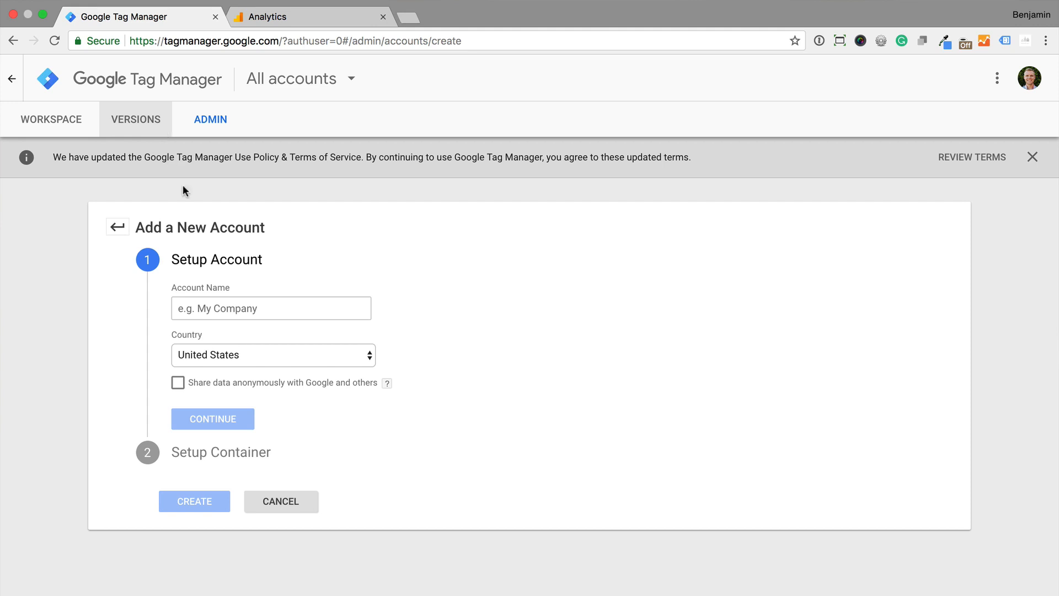
text(Loves Data)
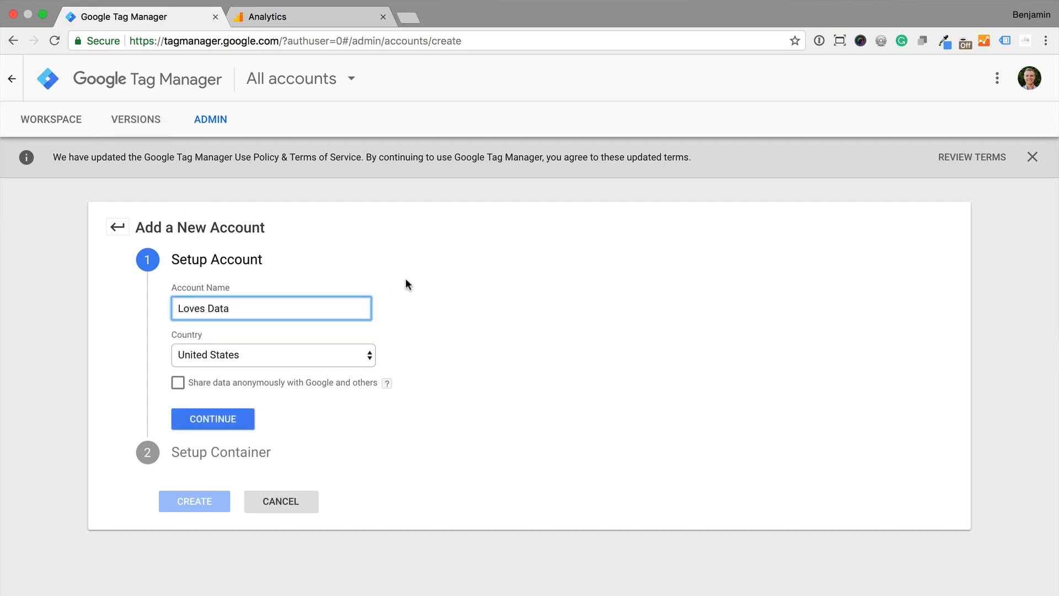
click(273, 355)
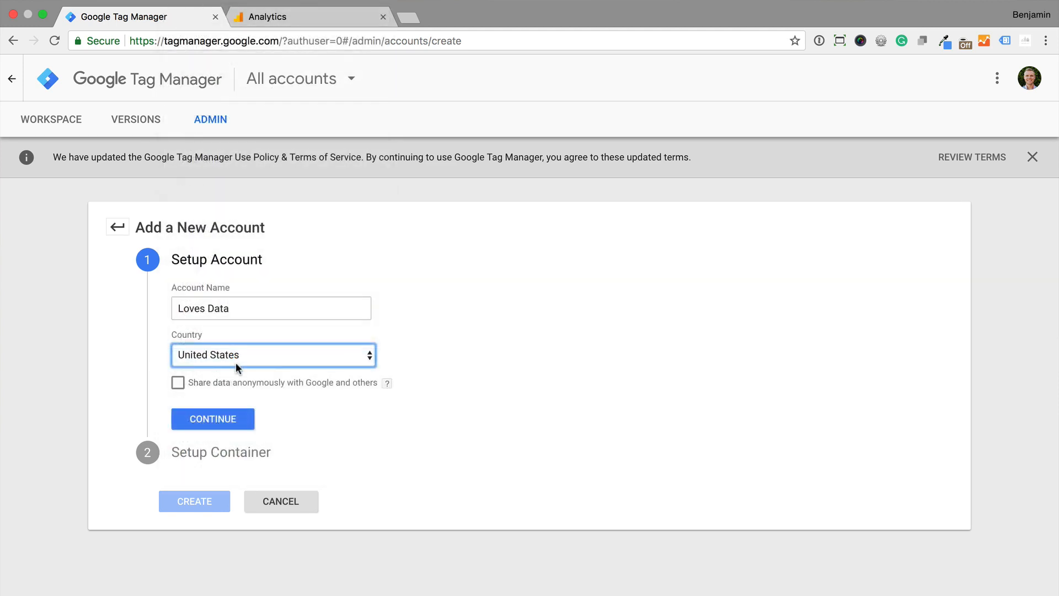
click(178, 383)
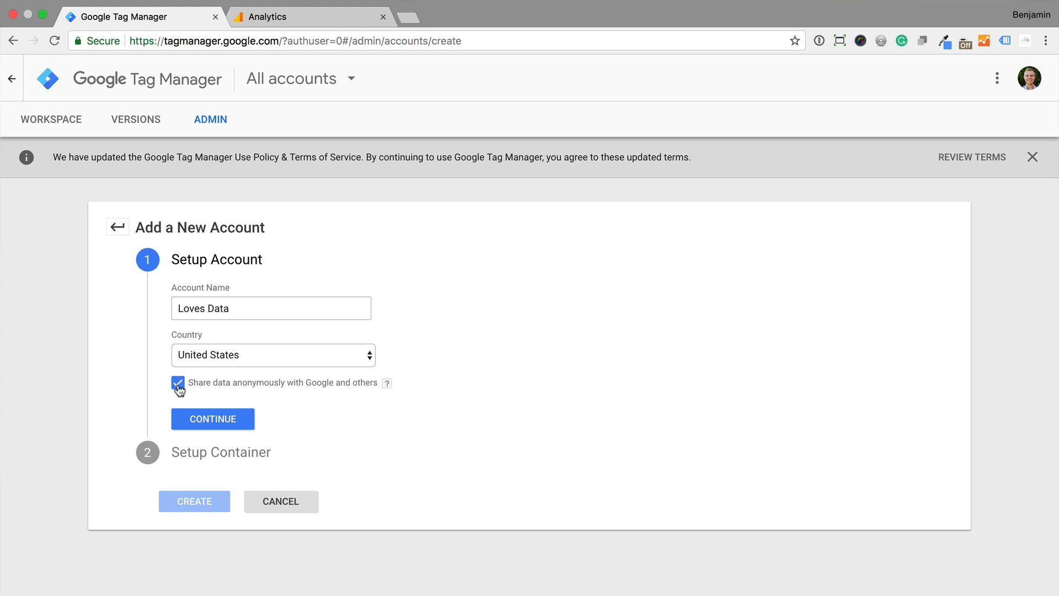
Step: Continue to the container step, name it lovesdata.com and target it at Web
click(212, 420)
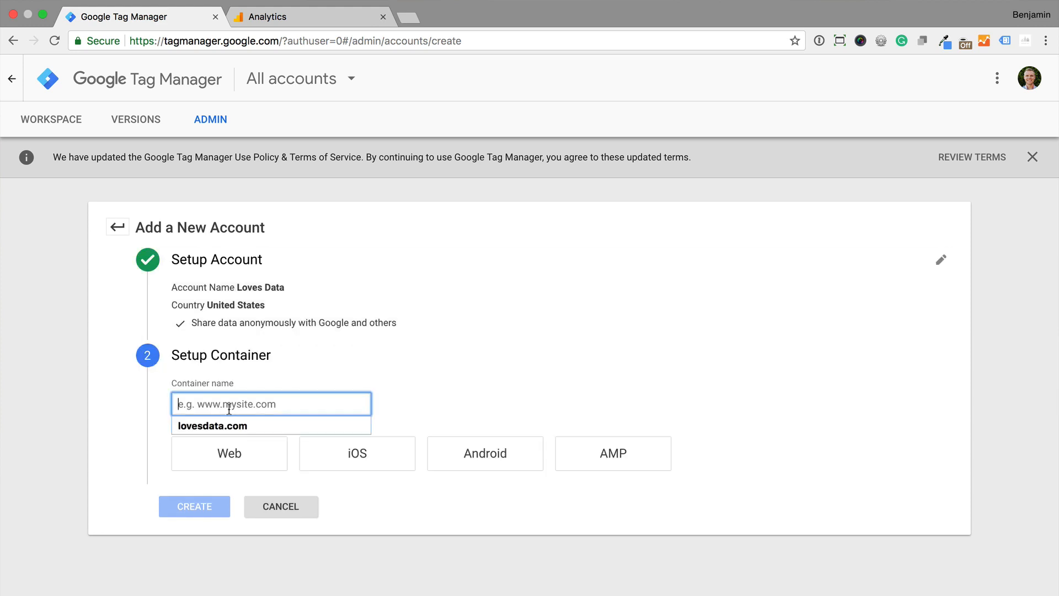
text(lovesdata.com)
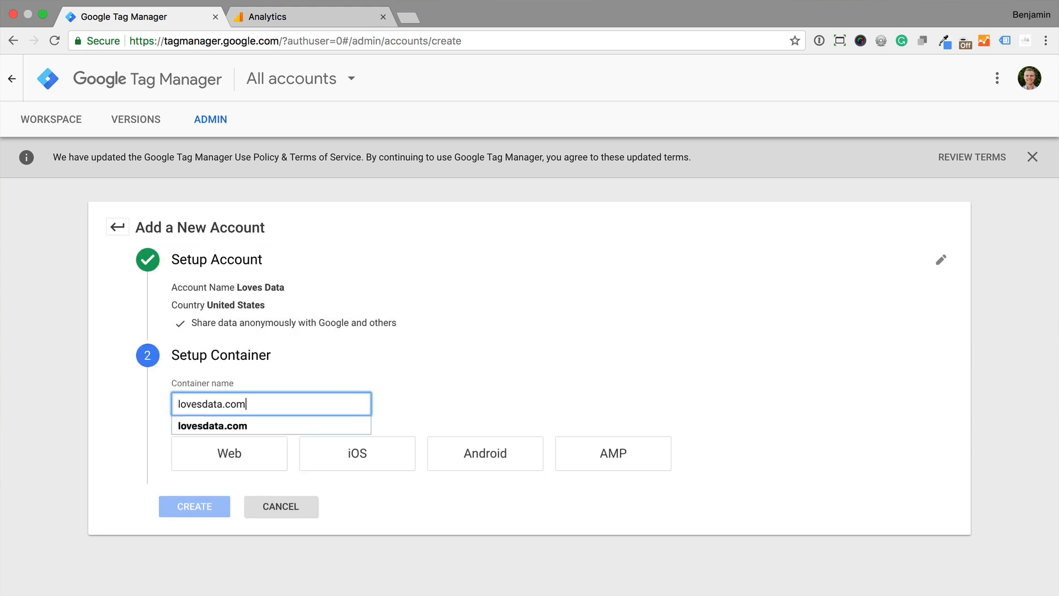
click(300, 372)
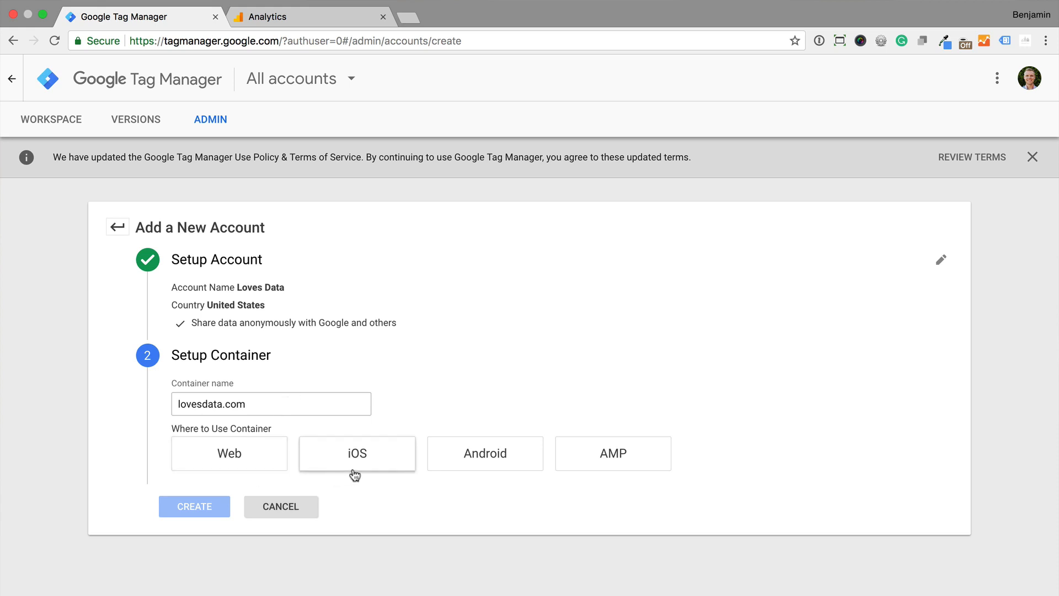
mouse_move(486, 453)
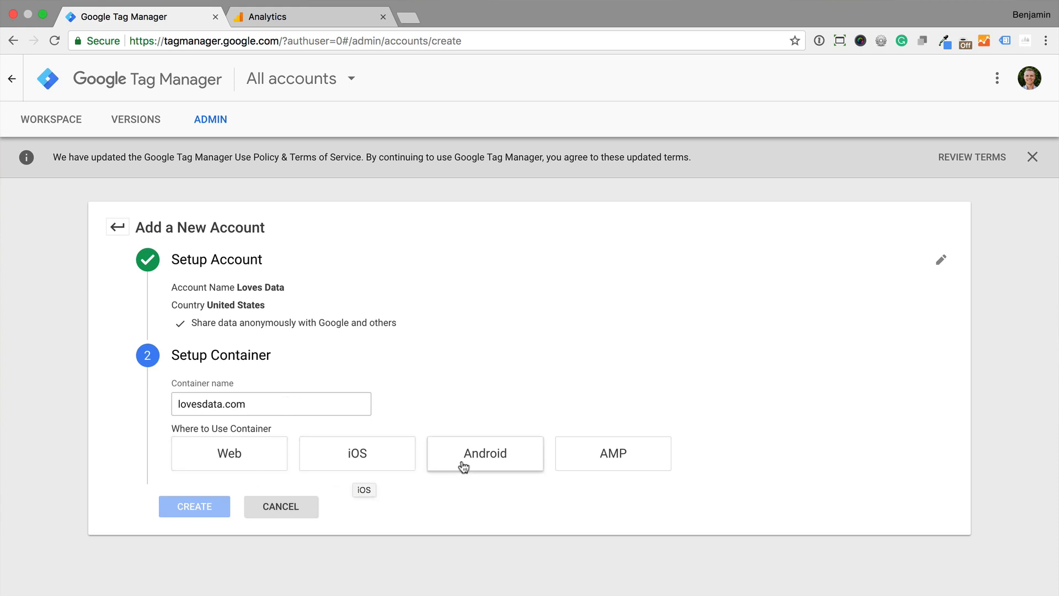
mouse_move(381, 463)
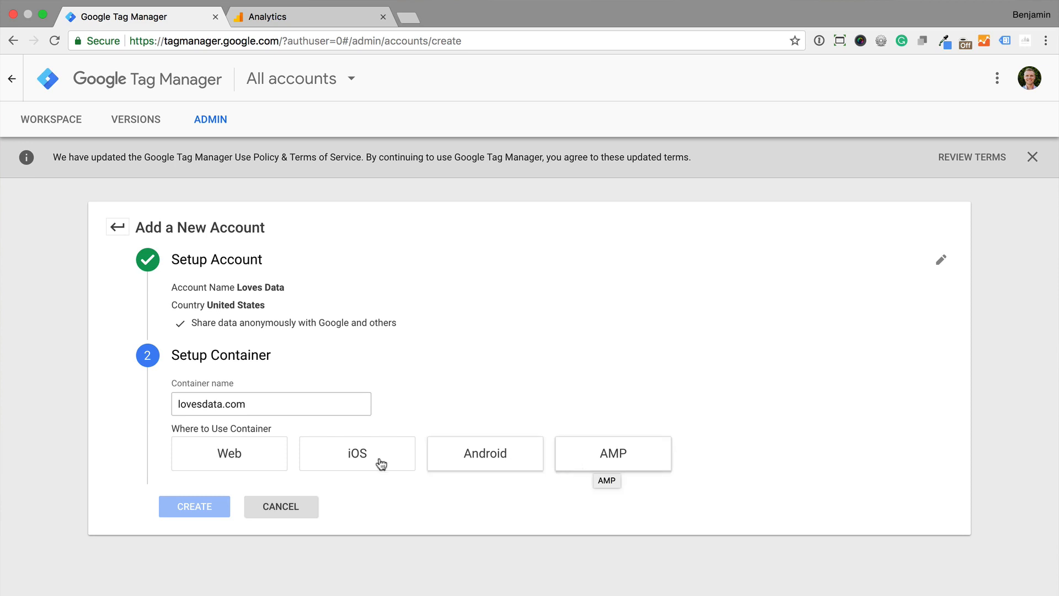
click(194, 506)
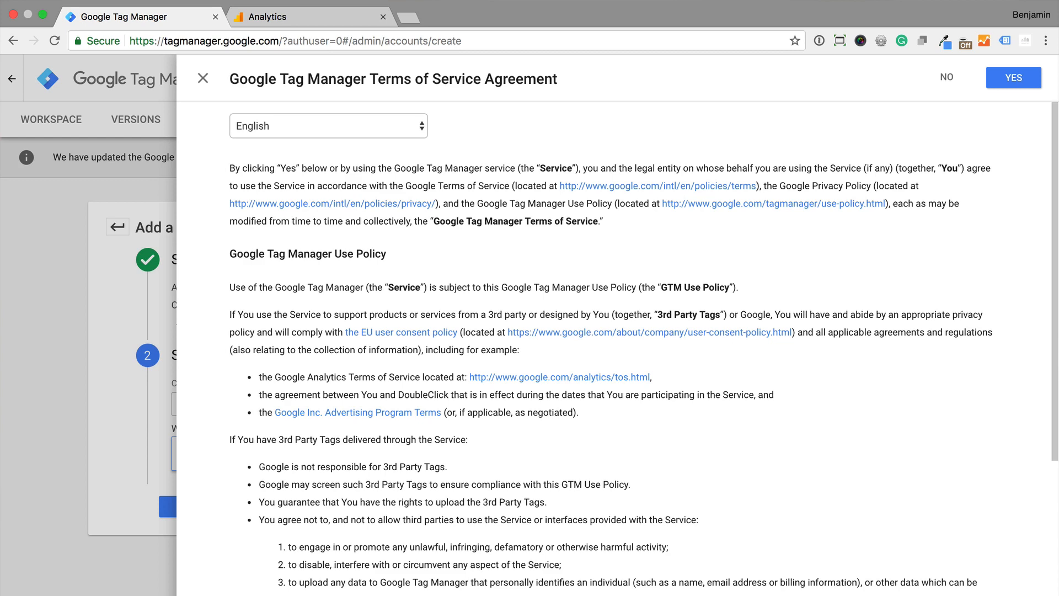
Step: Create the account and container, accept the Terms of Service and dismiss the install snippet dialog
click(1013, 77)
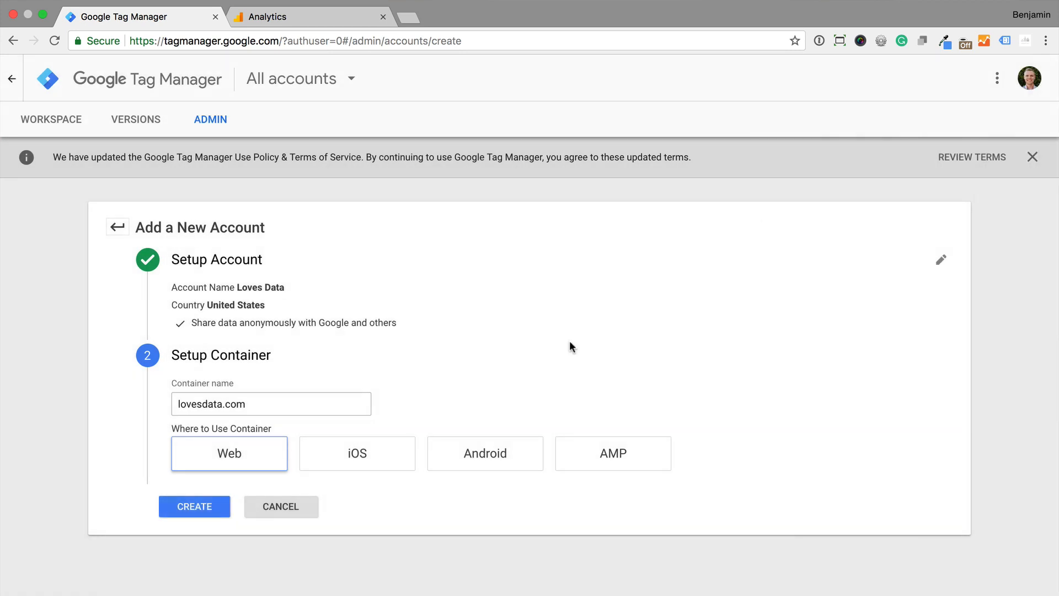
click(194, 506)
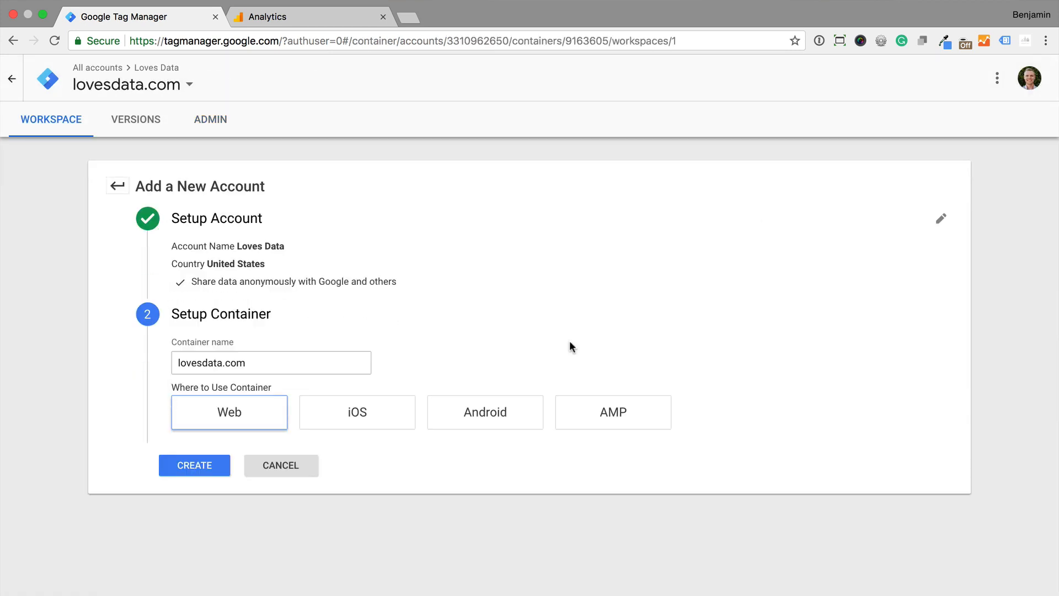
click(194, 465)
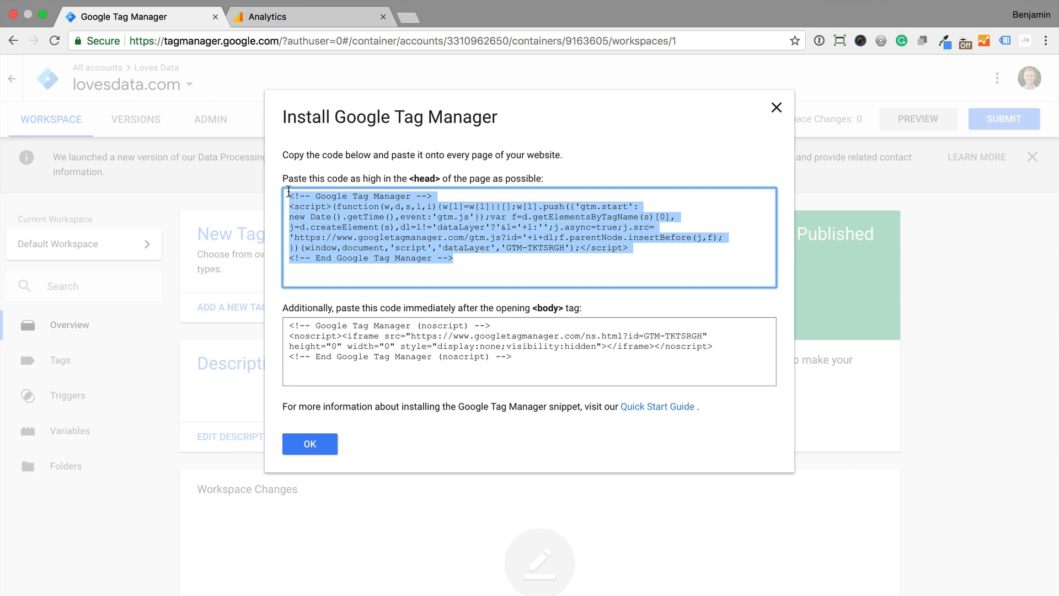
click(309, 443)
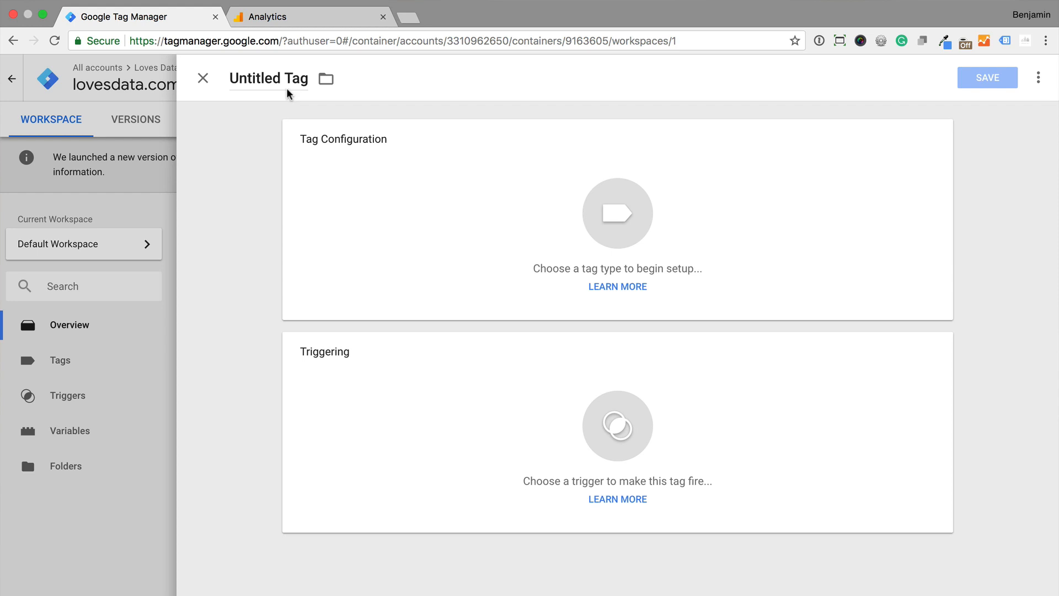
Step: Rename the tag Google Analytics, make it Universal Analytics Page View and start a new settings variable
double_click(268, 79)
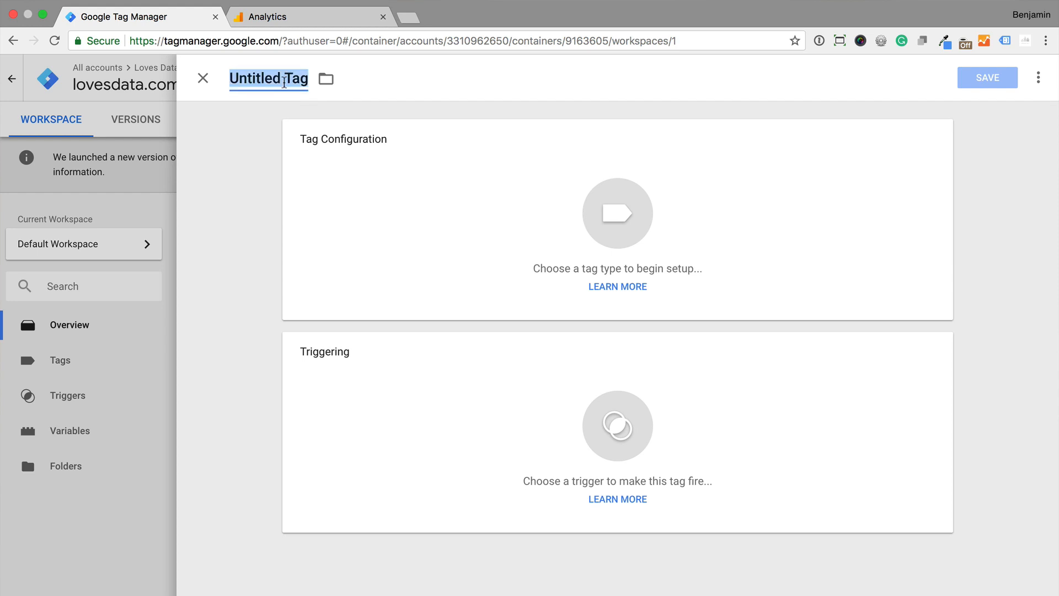
text(Google Analytics)
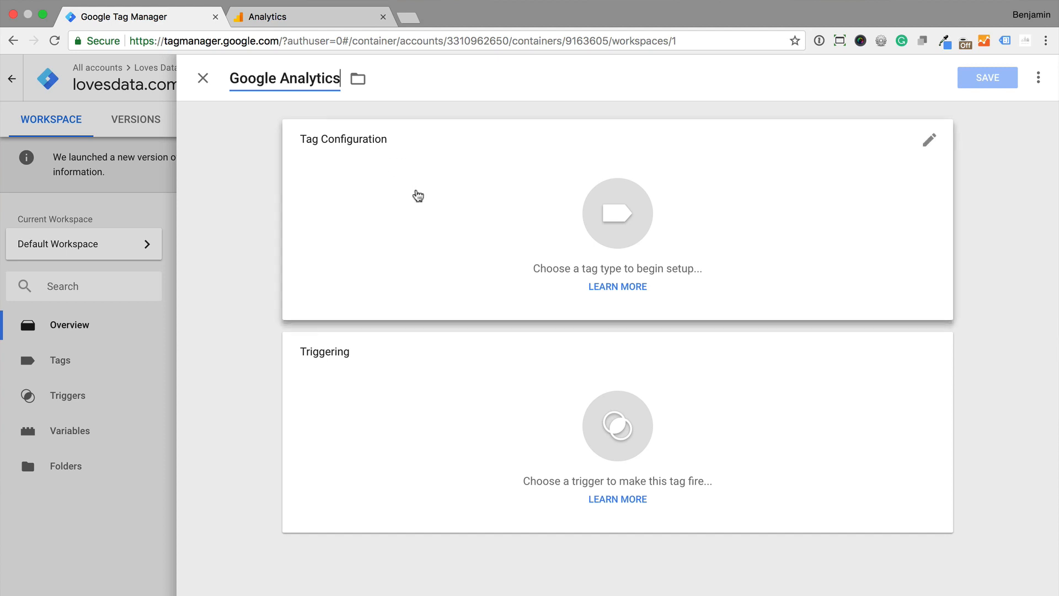
click(617, 213)
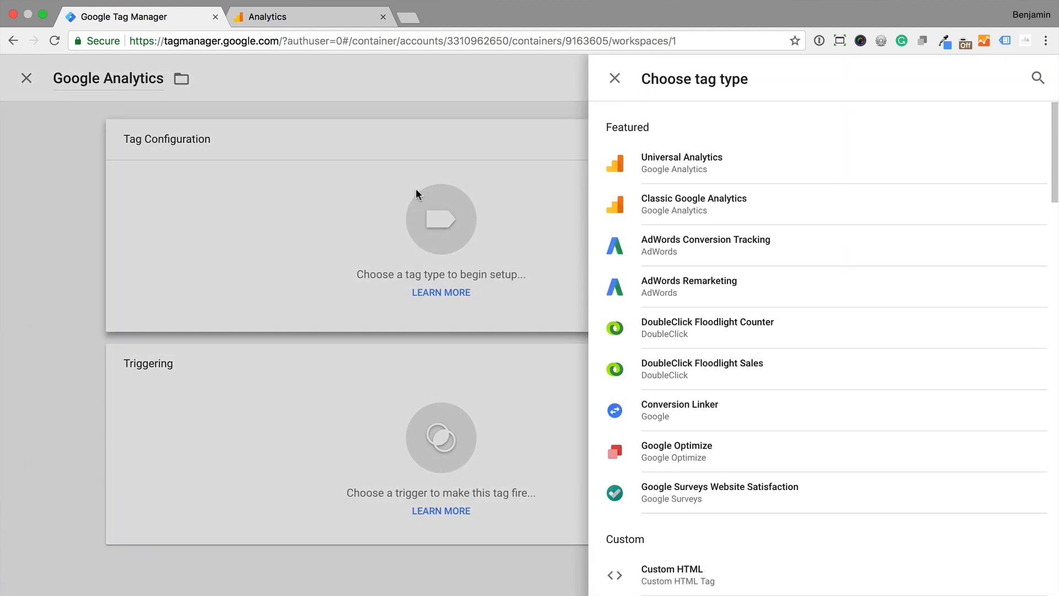
click(680, 162)
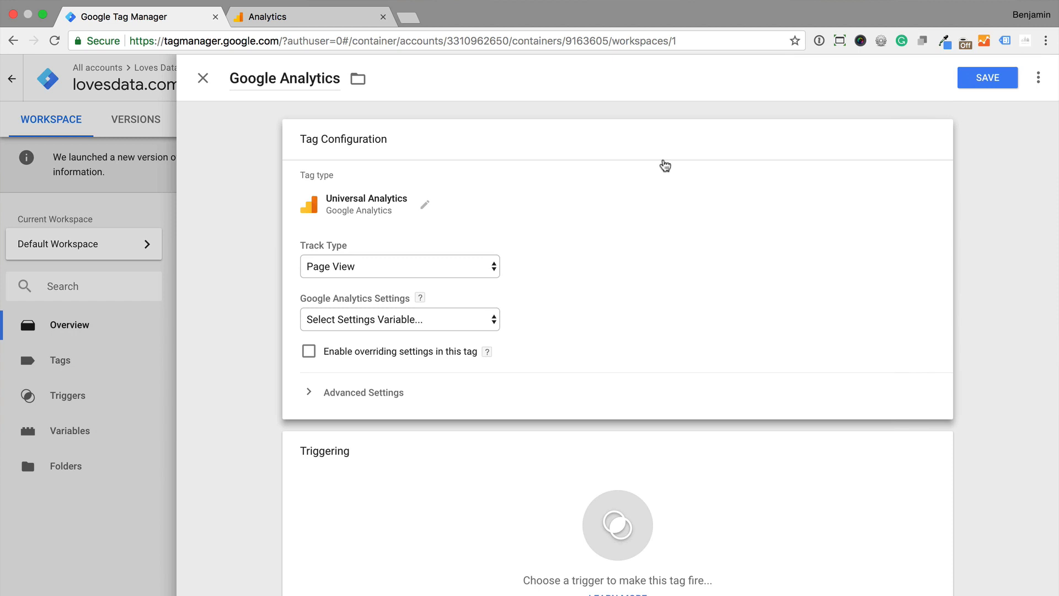
click(399, 319)
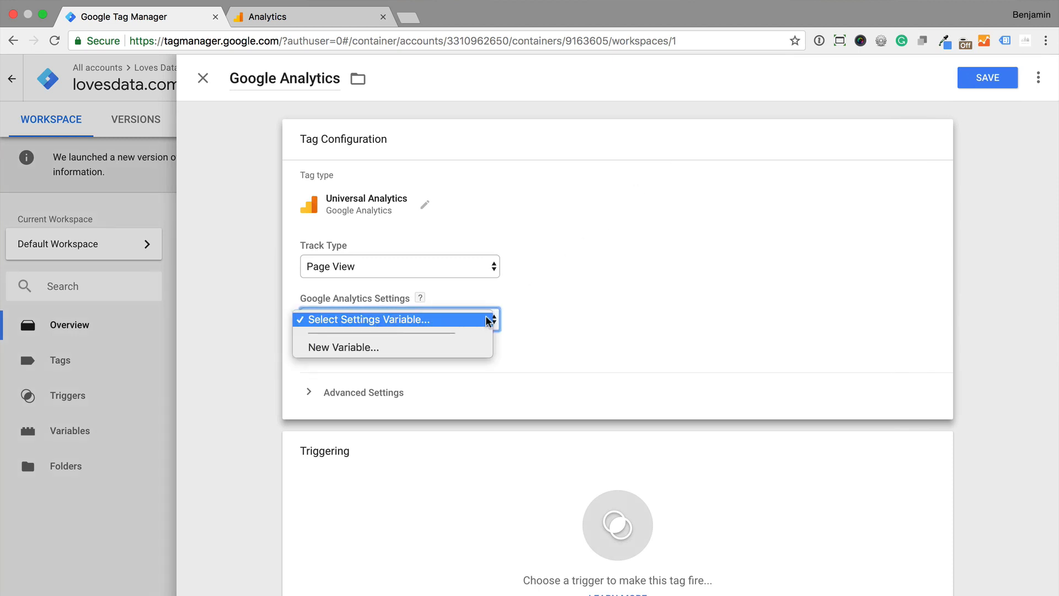
mouse_move(440, 348)
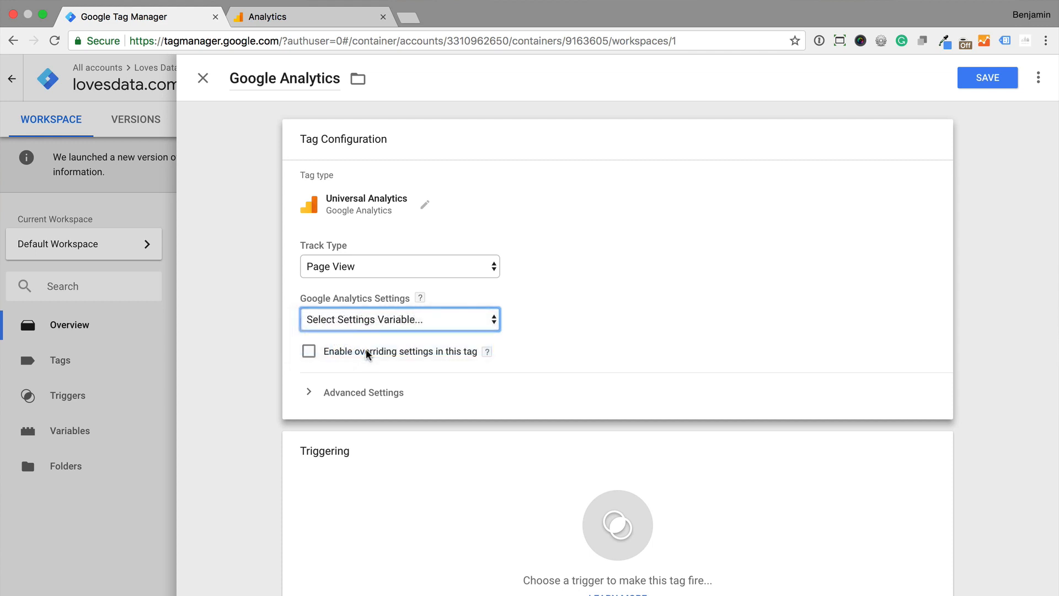
click(400, 319)
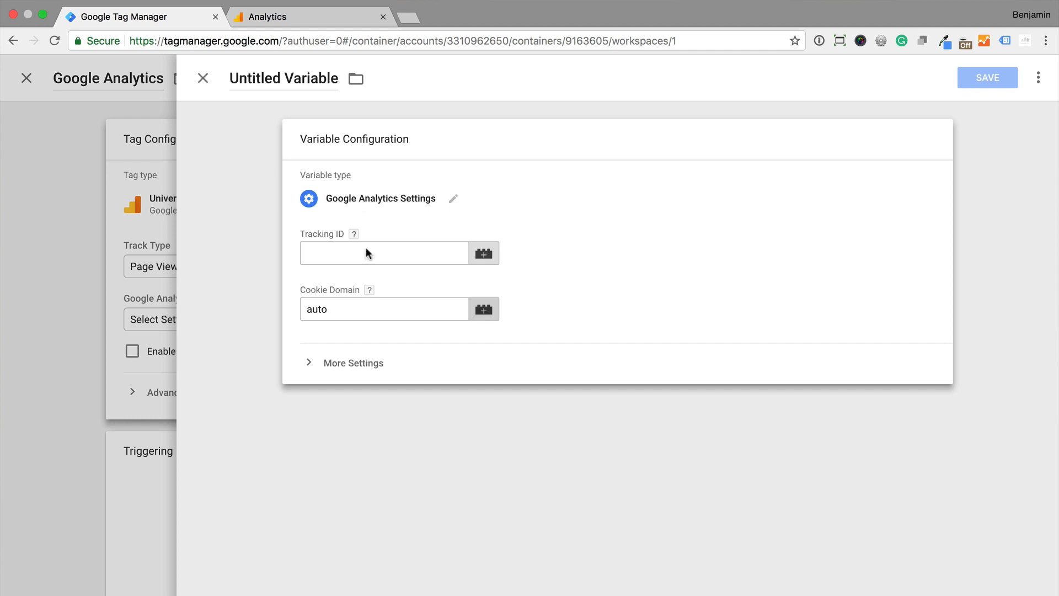
Step: Name the new Google Analytics Settings variable Google Analytics
text(Google Analytics)
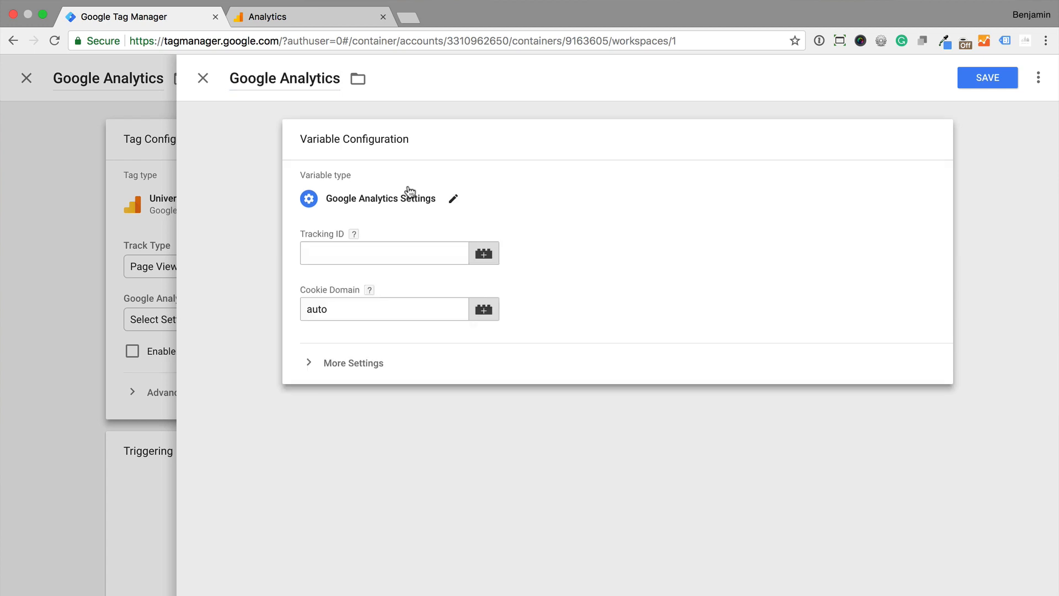
click(384, 253)
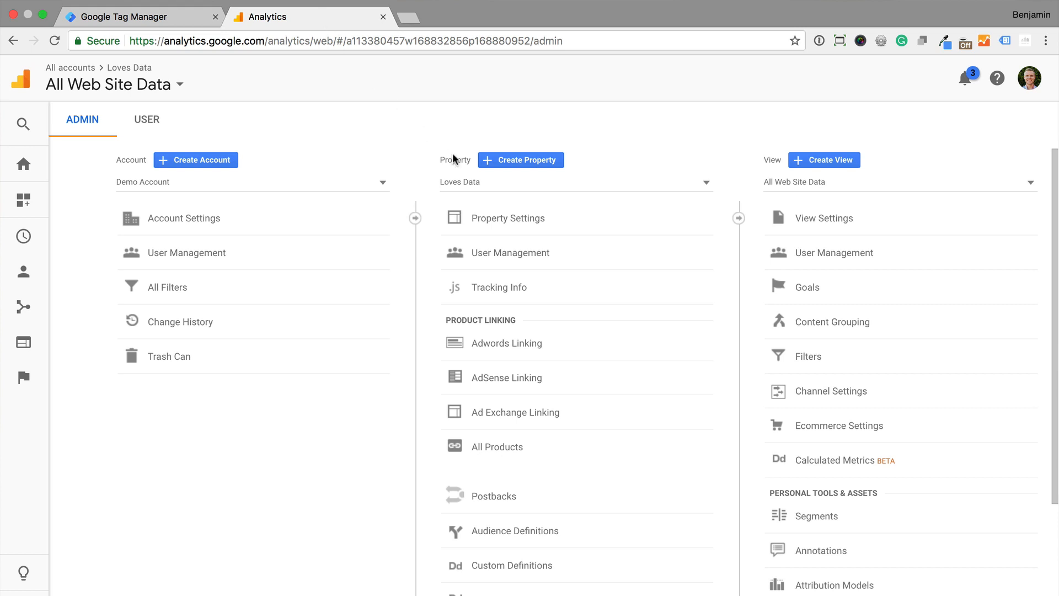
Step: Reach the Loves Data property's Tracking Code page via Tracking Info to copy its Tracking ID
click(499, 287)
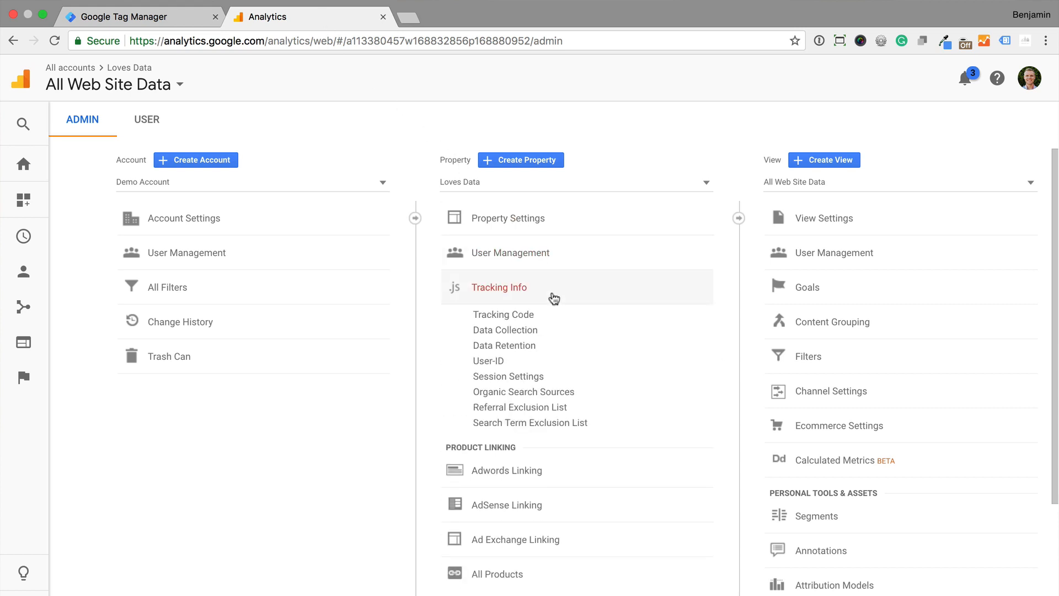
click(503, 315)
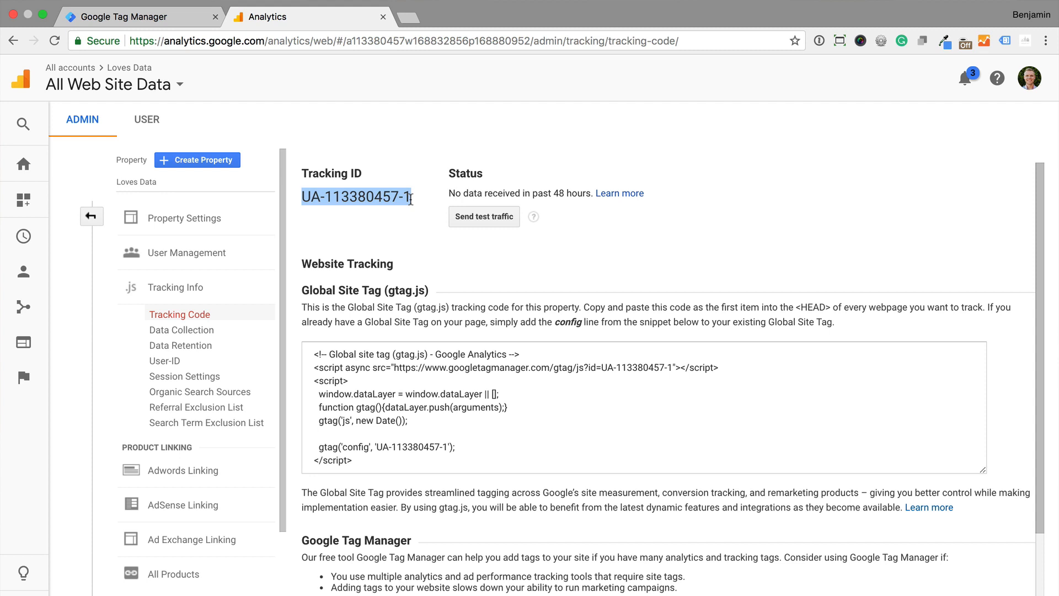
click(128, 17)
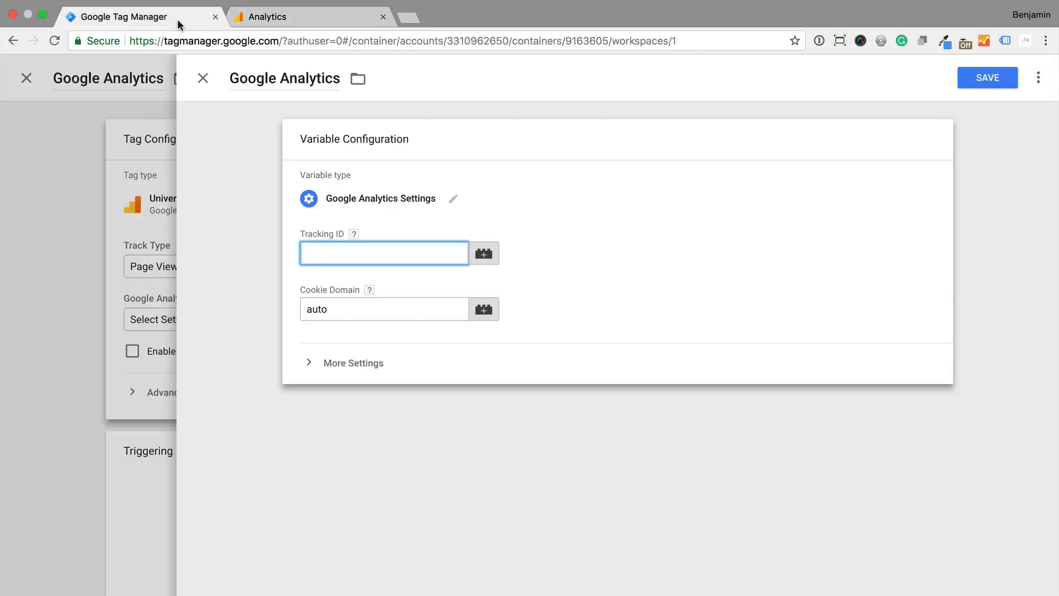
mouse_move(372, 275)
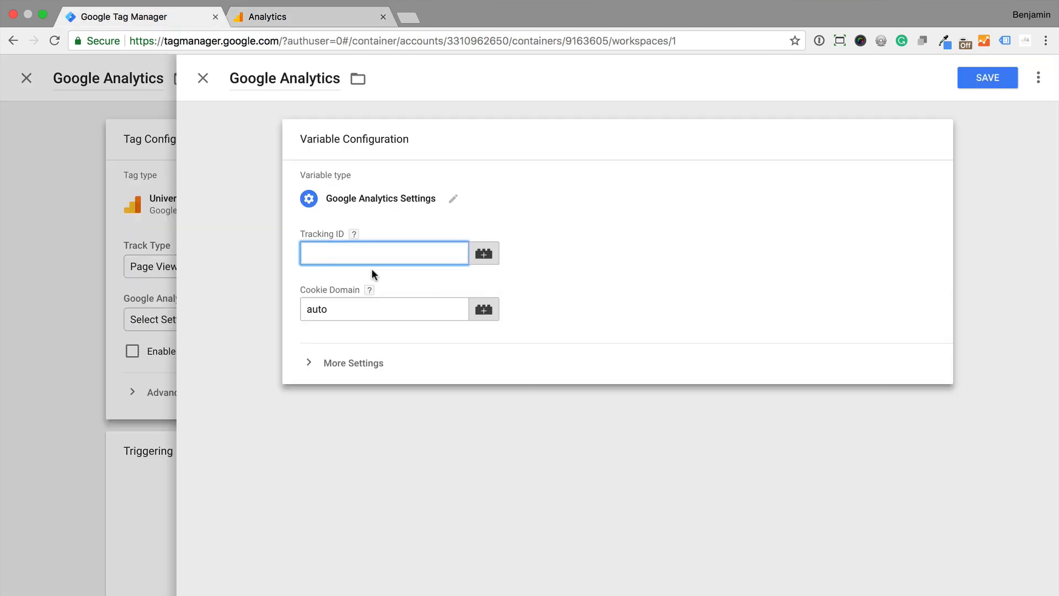
text(UA-113380457-1)
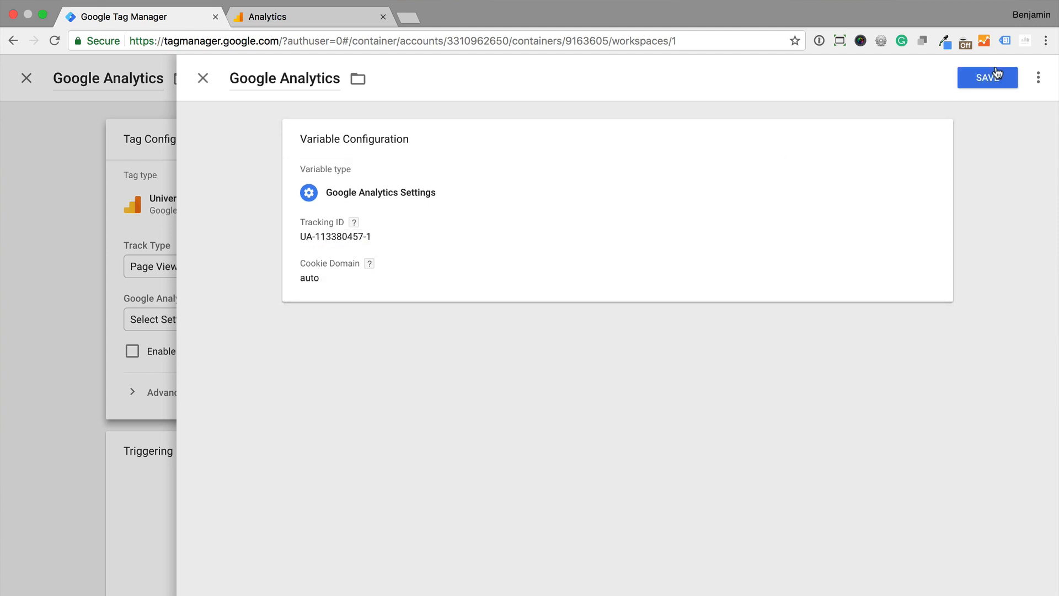
click(202, 77)
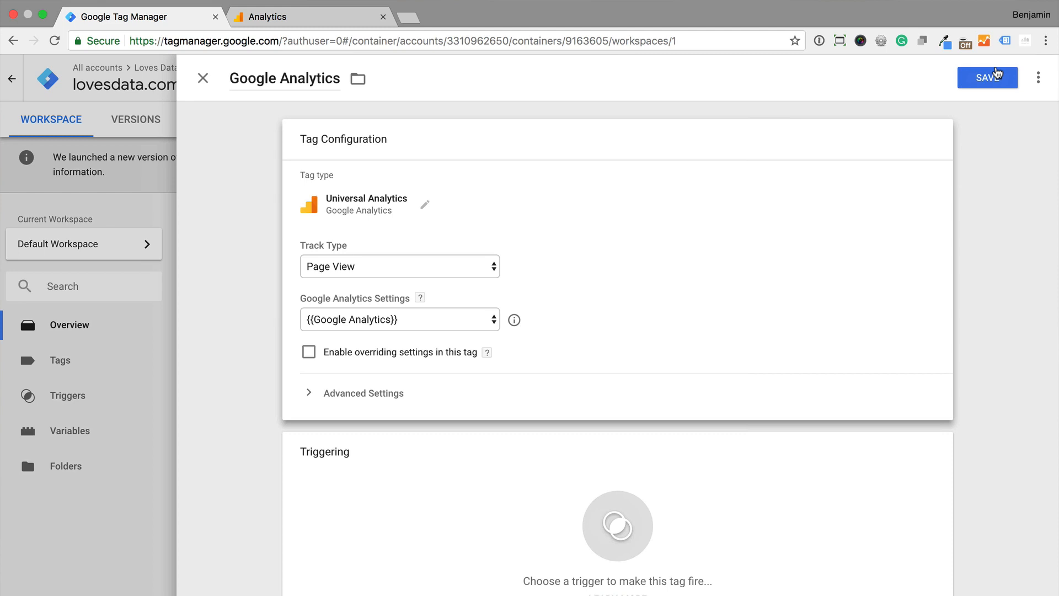
mouse_move(621, 419)
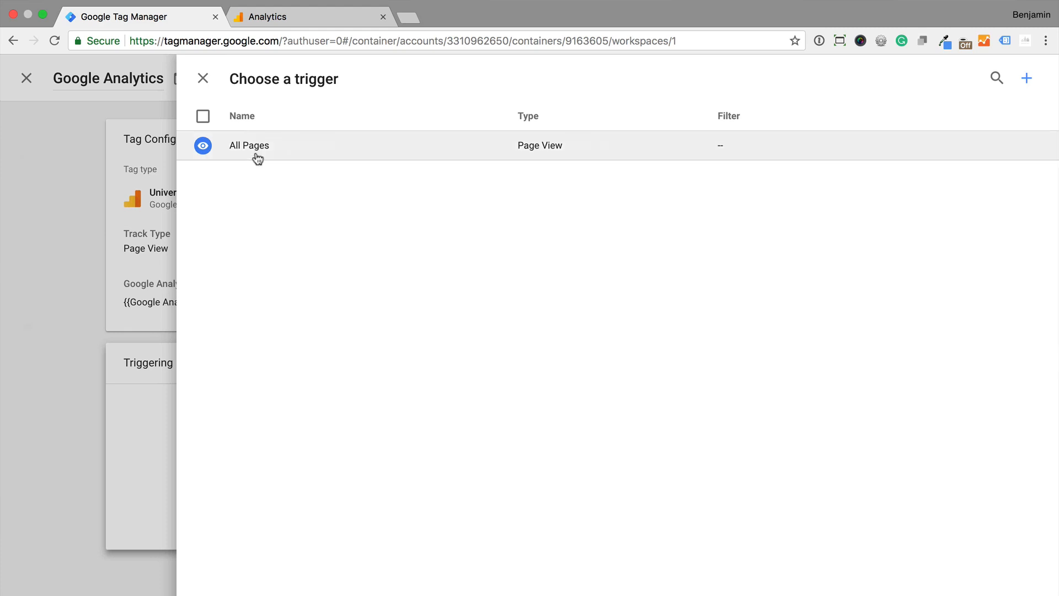
Step: Trigger the Google Analytics tag on All Pages and save it to the workspace
click(248, 145)
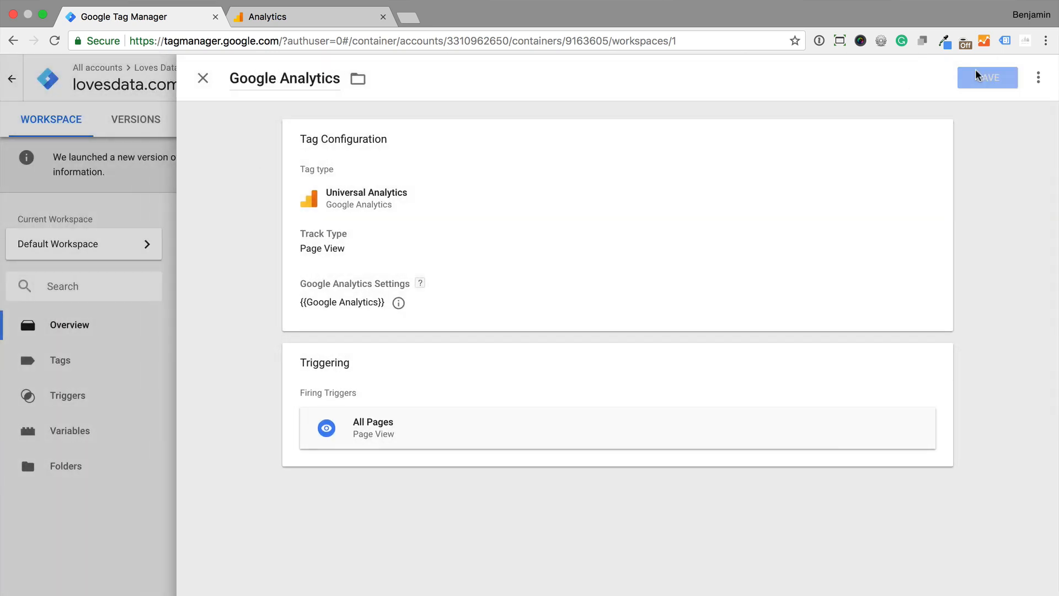
click(987, 77)
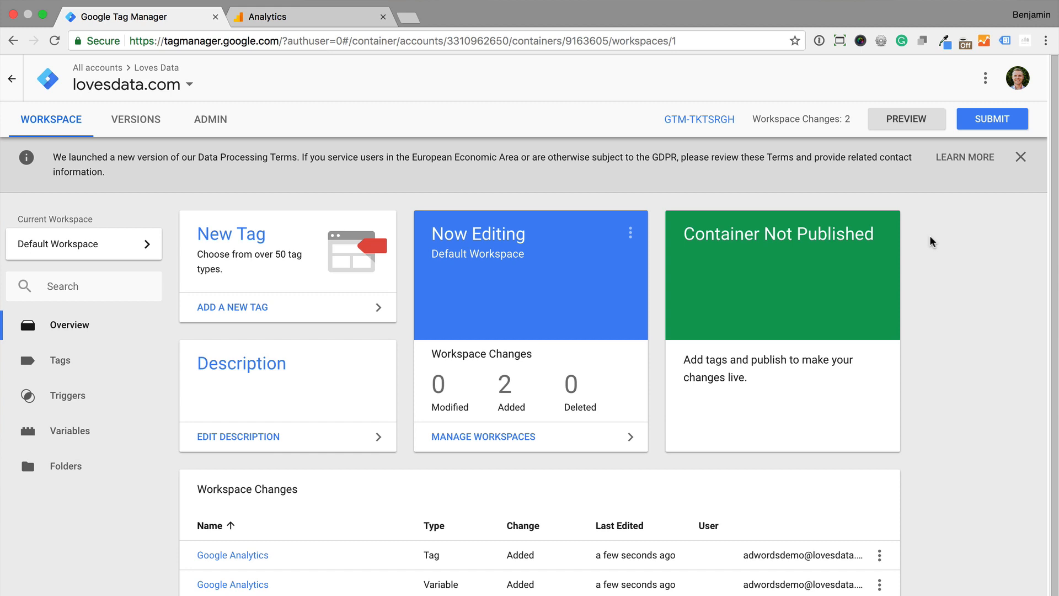
Step: Submit and publish the changes as Version 1 named Added Google Analytics Tag
click(992, 119)
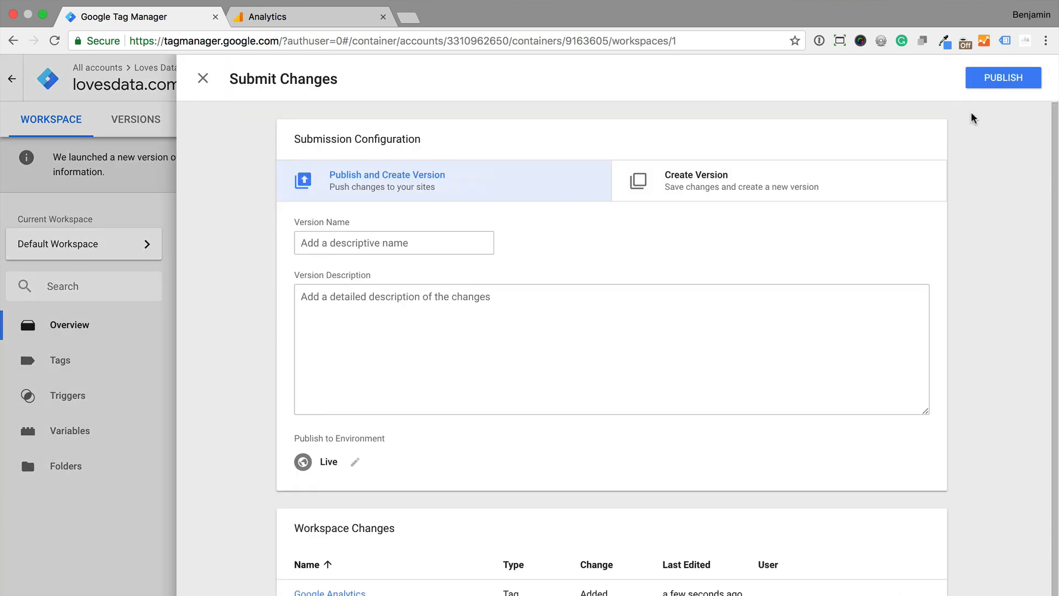
mouse_move(492, 281)
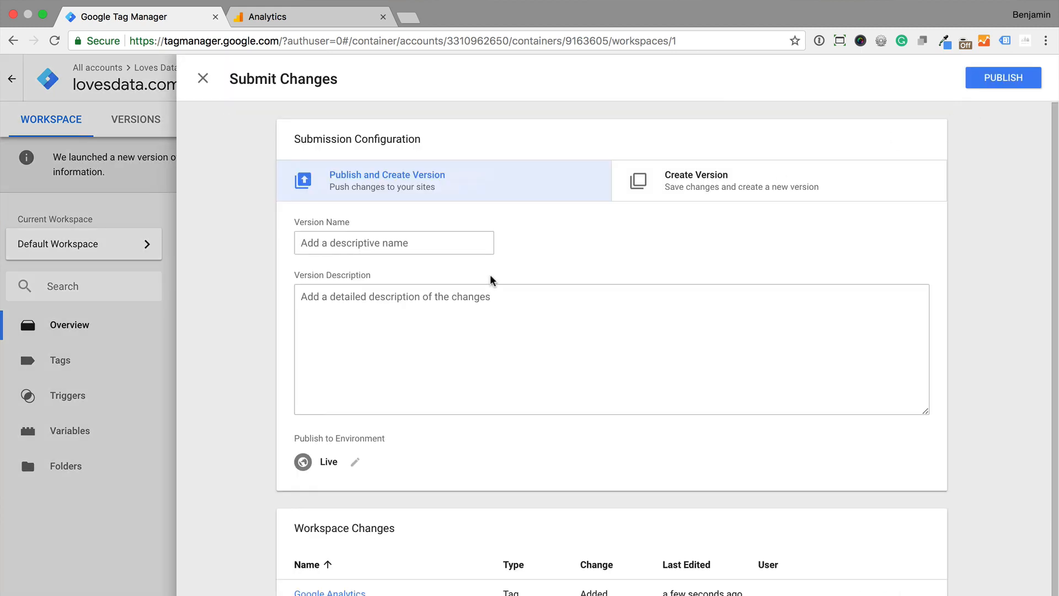
text(Added Google An)
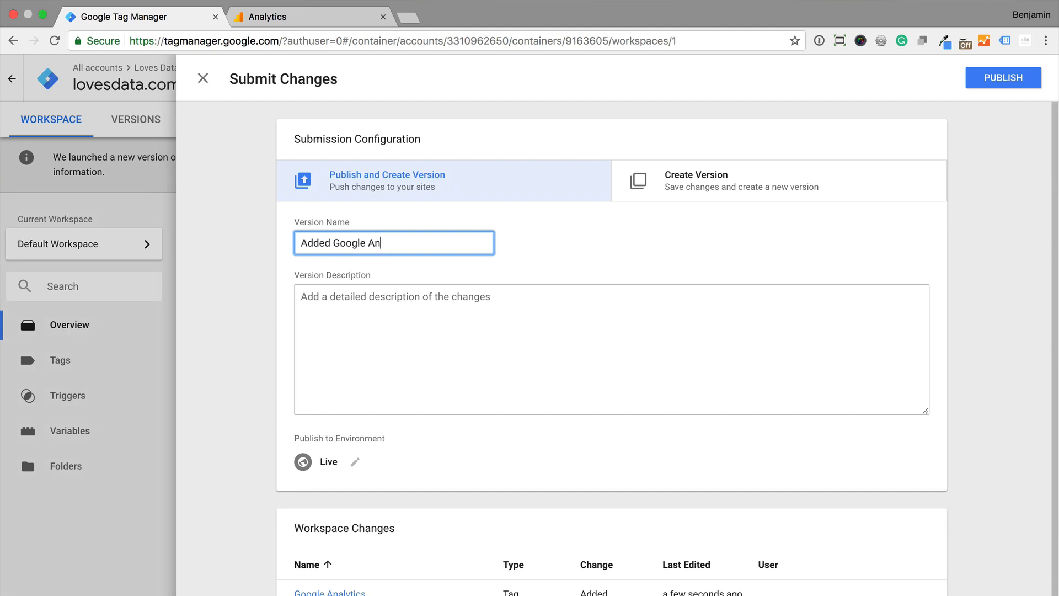
text(alytics)
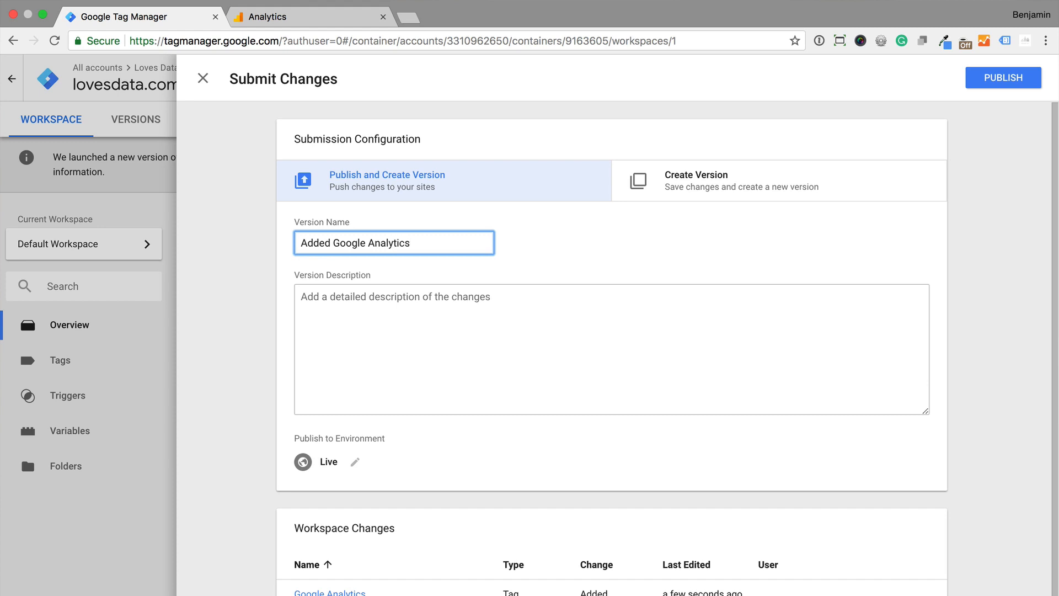
text(Ta)
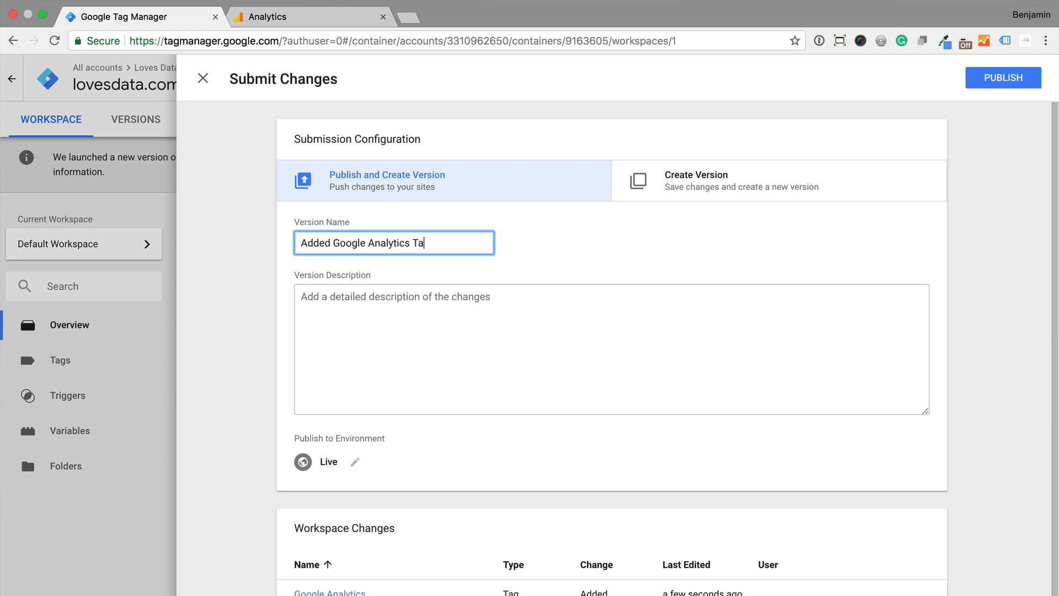
text(g)
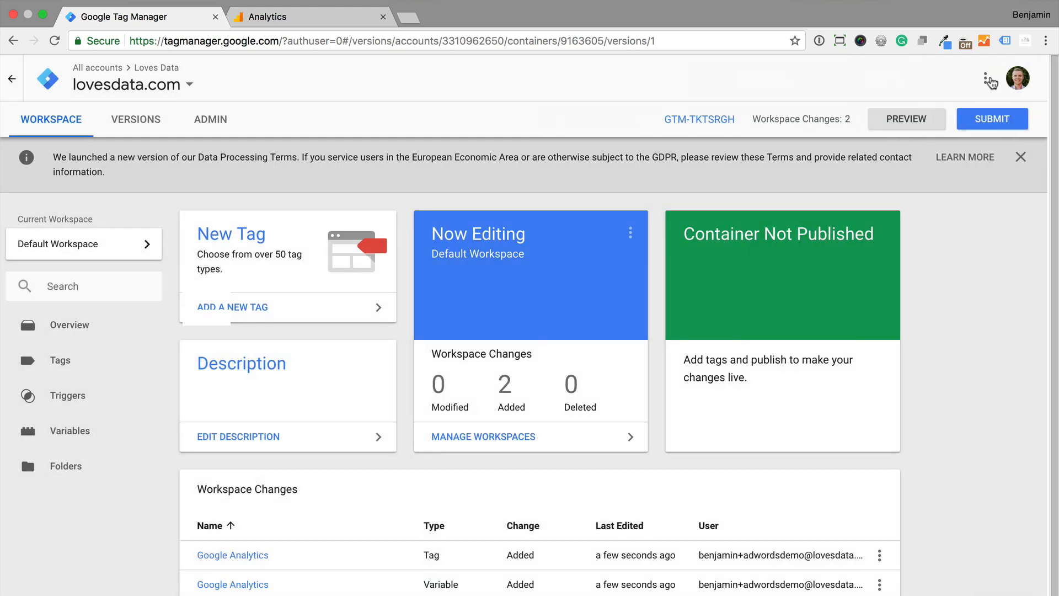
click(135, 119)
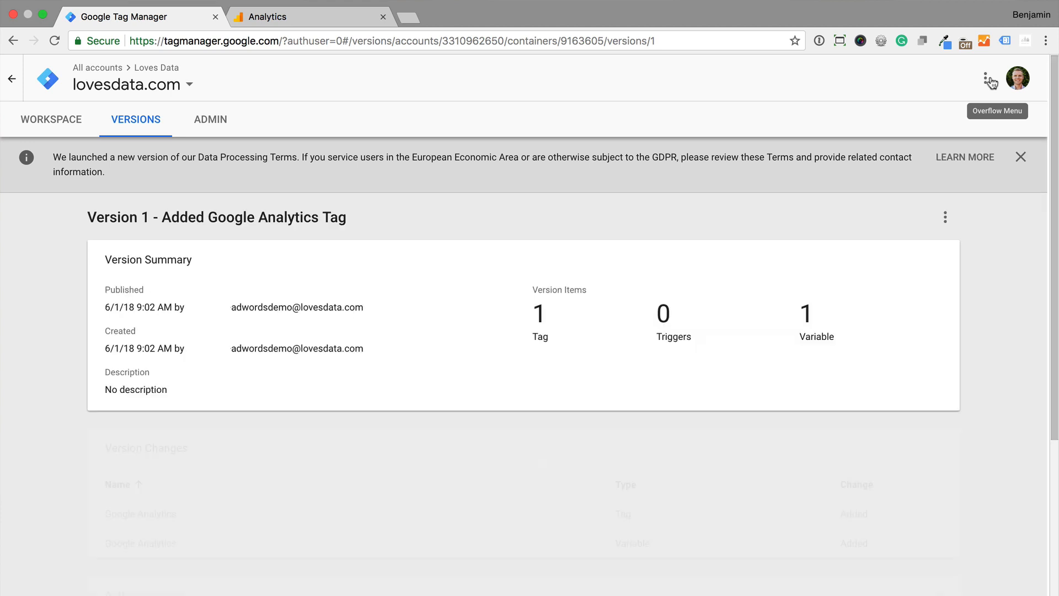